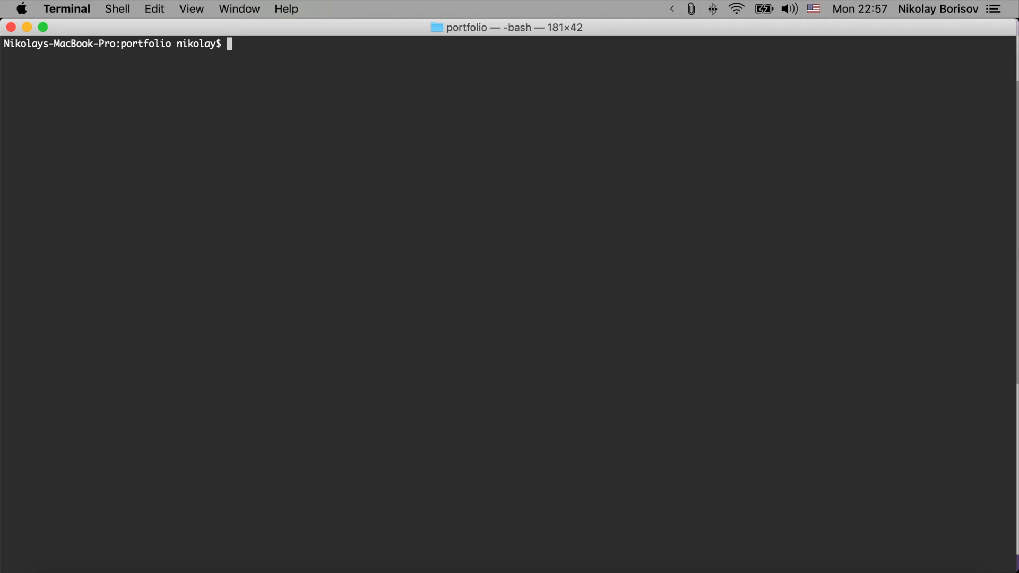
text(ls)
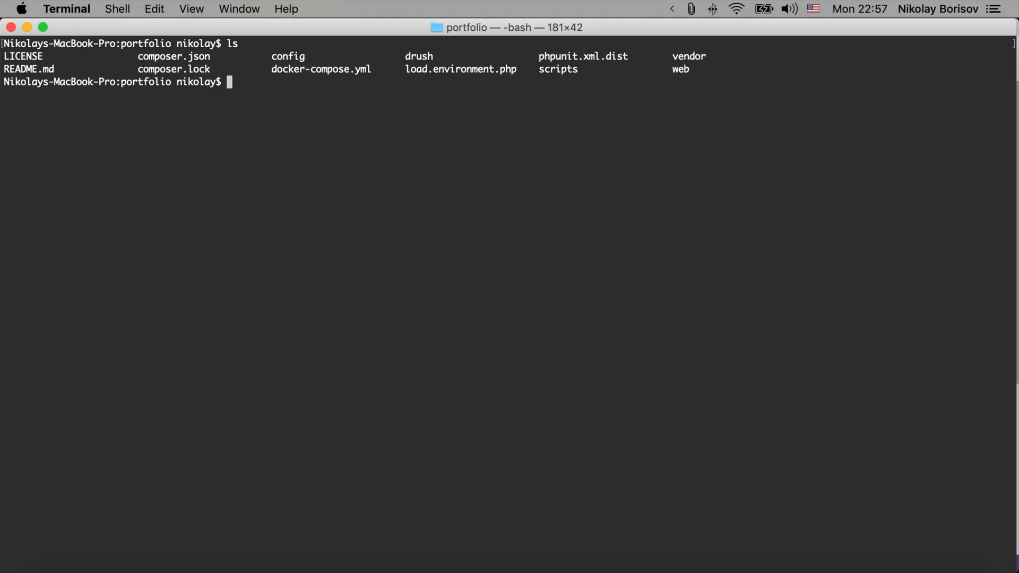
text(docker-compose up -)
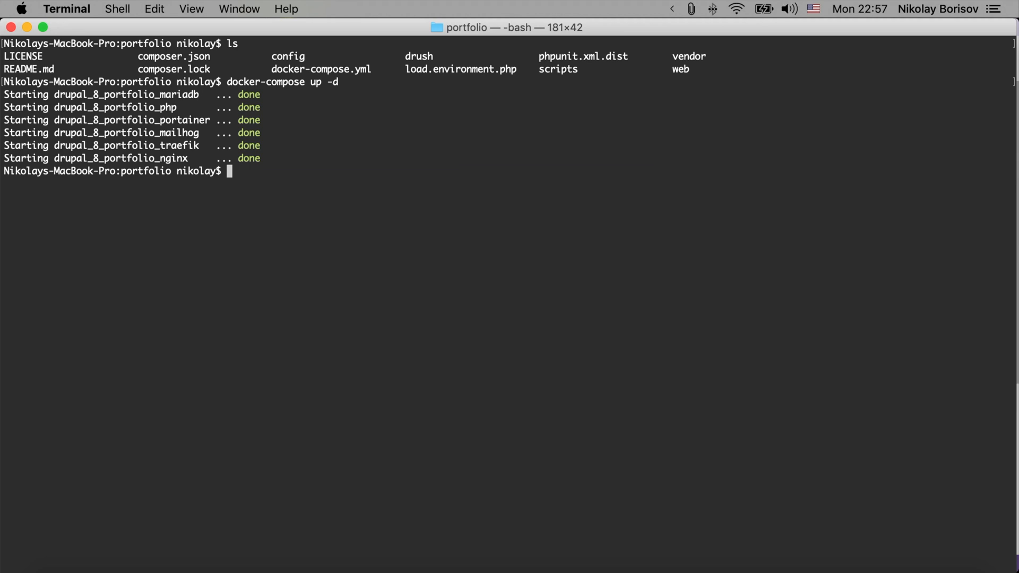
text(docker-compose ps)
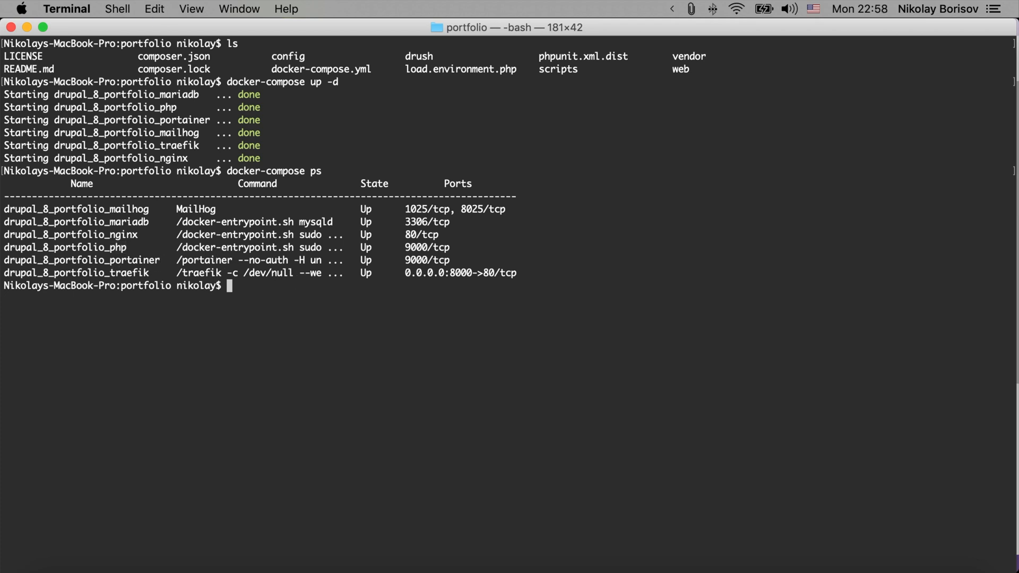
text(docker)
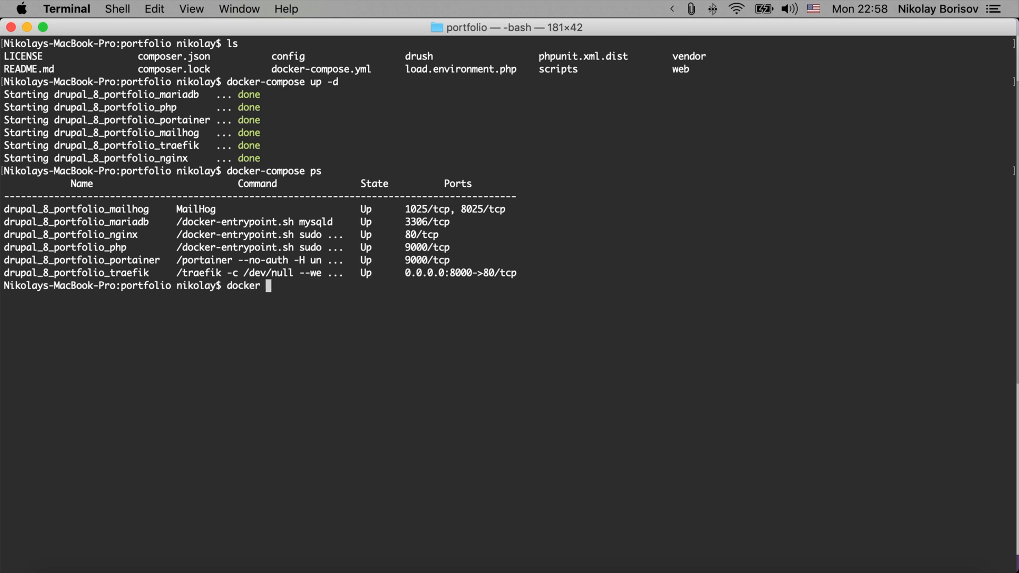
text(exec -it)
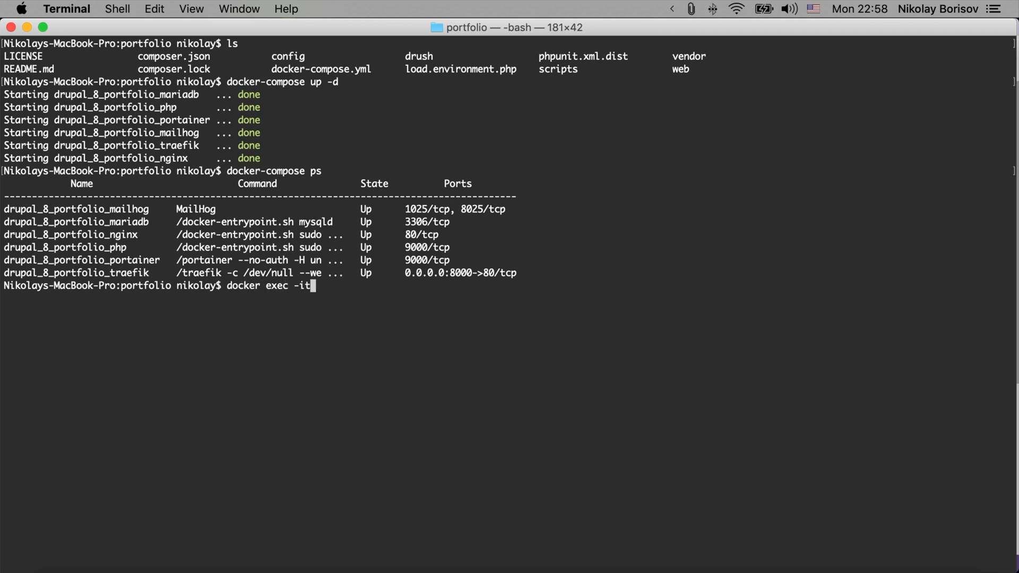
text(drupal_8_portfolio_php)
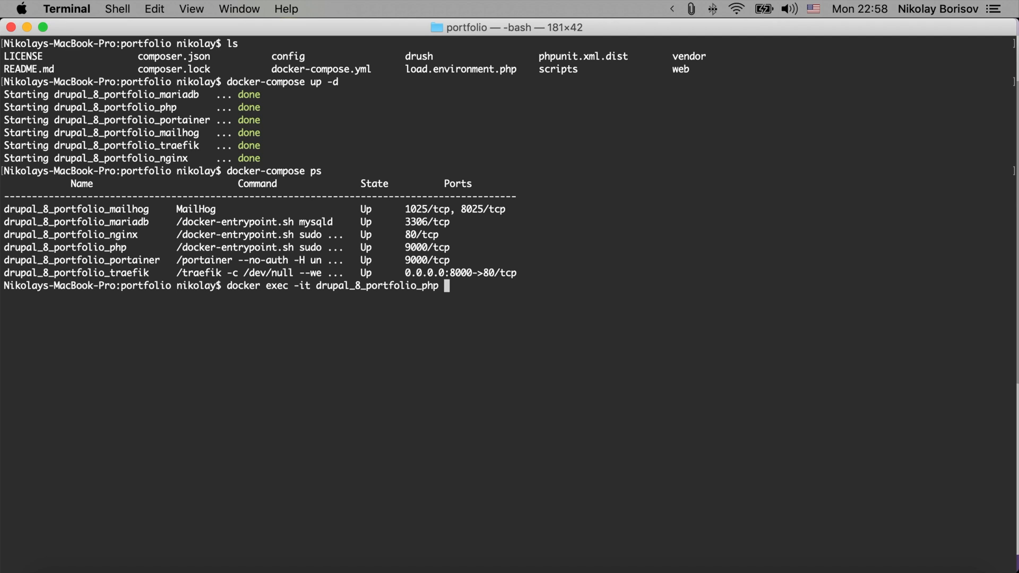
text(bash)
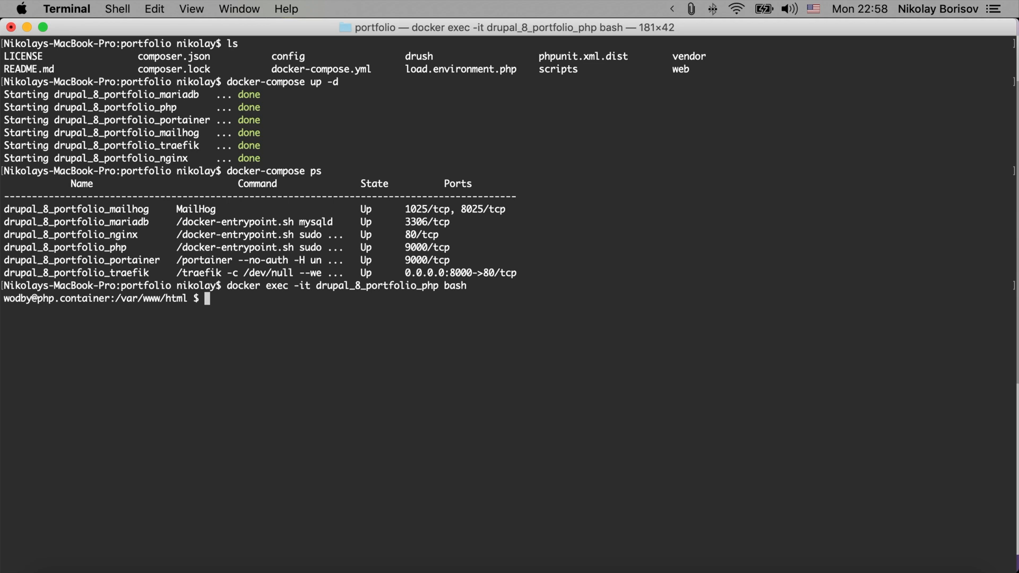
text(ls)
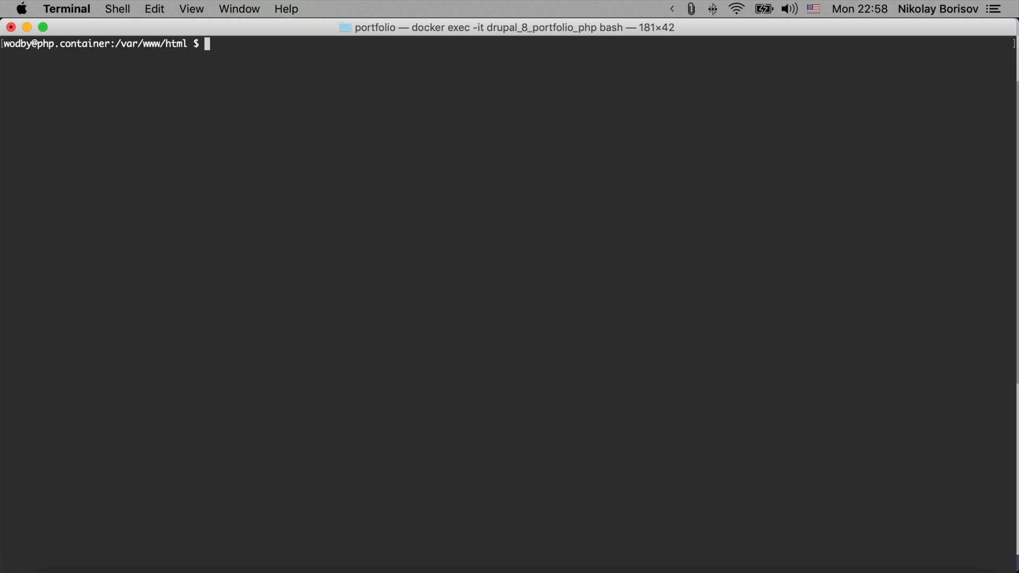
text(ls)
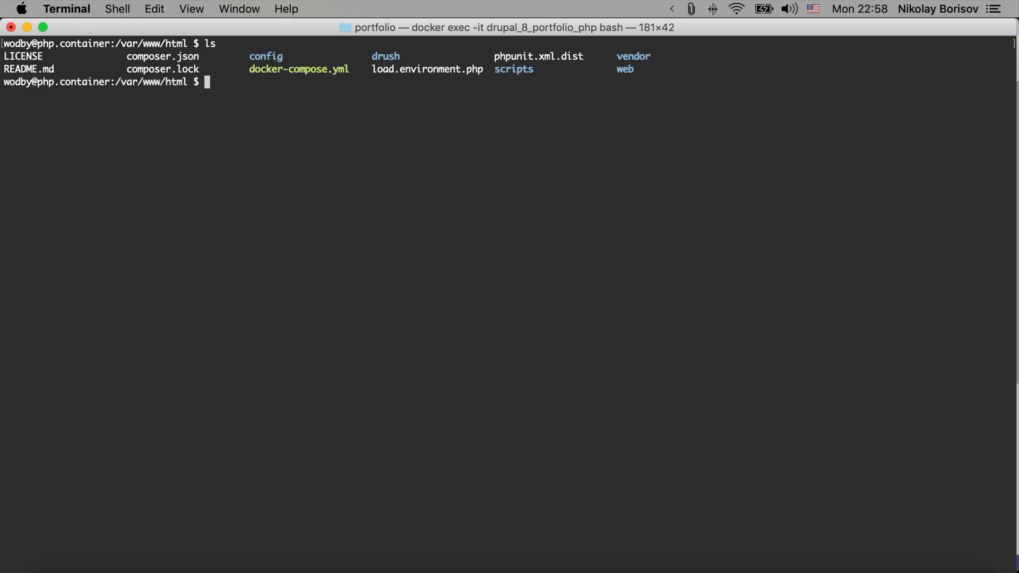
text(cd web/)
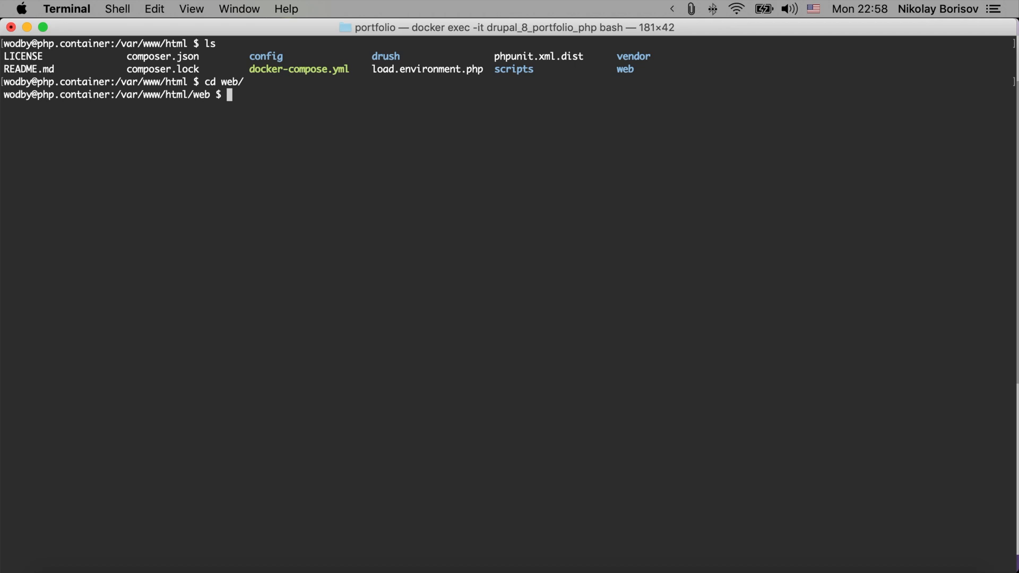
text(drupal)
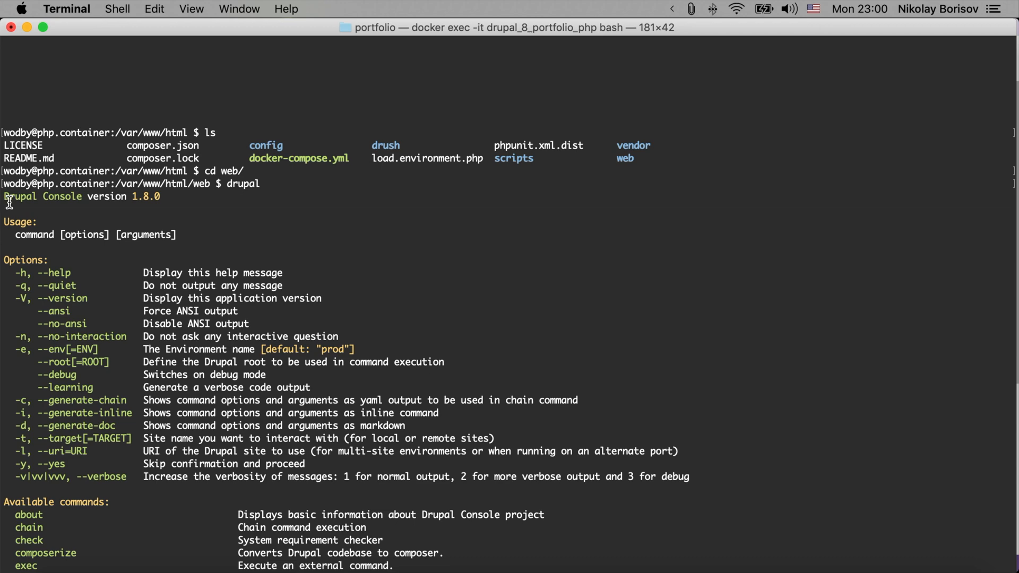
scroll(down, 3)
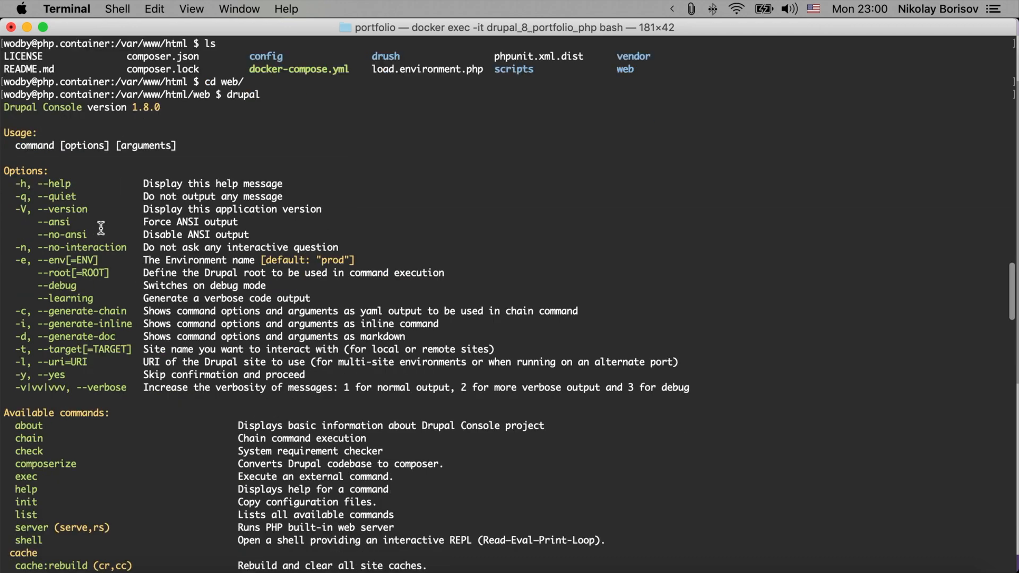
mouse_move(57, 326)
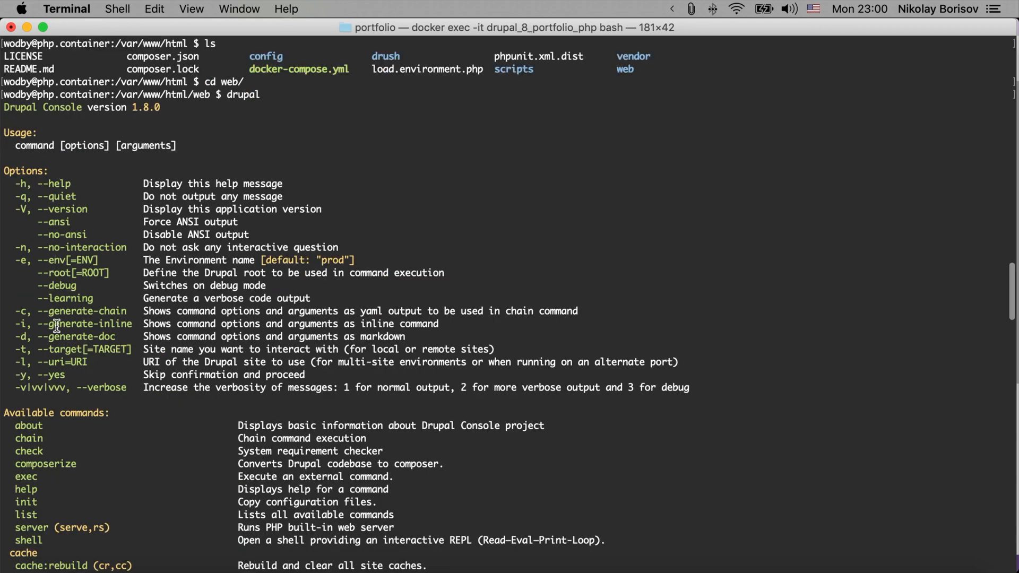
scroll(down, 3)
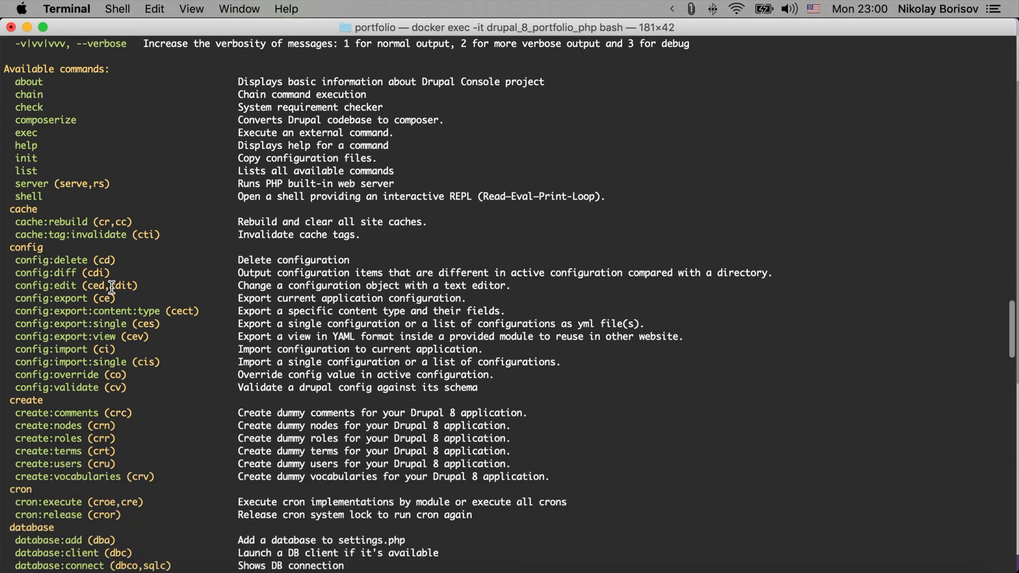
mouse_move(30, 224)
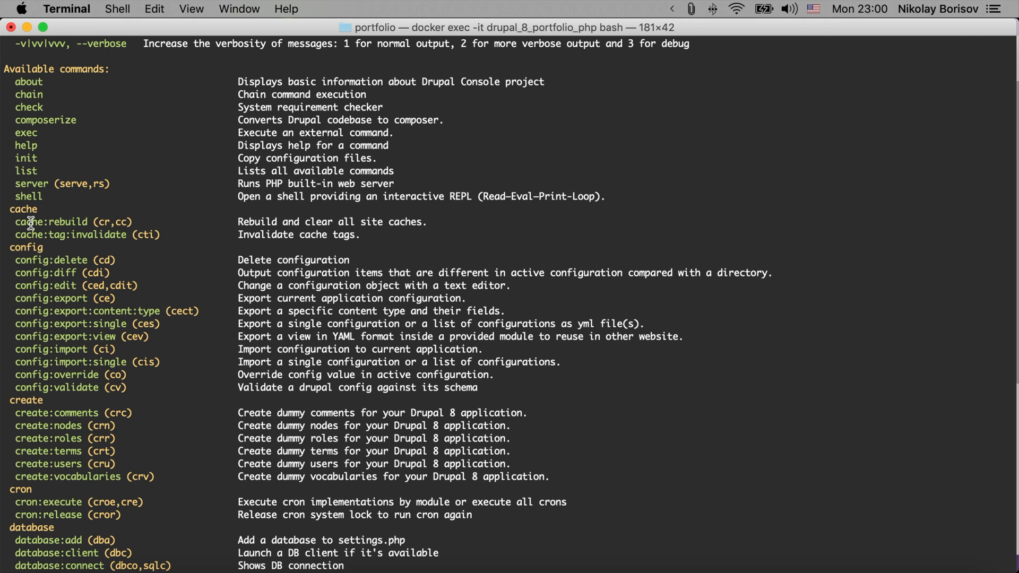
mouse_move(51, 285)
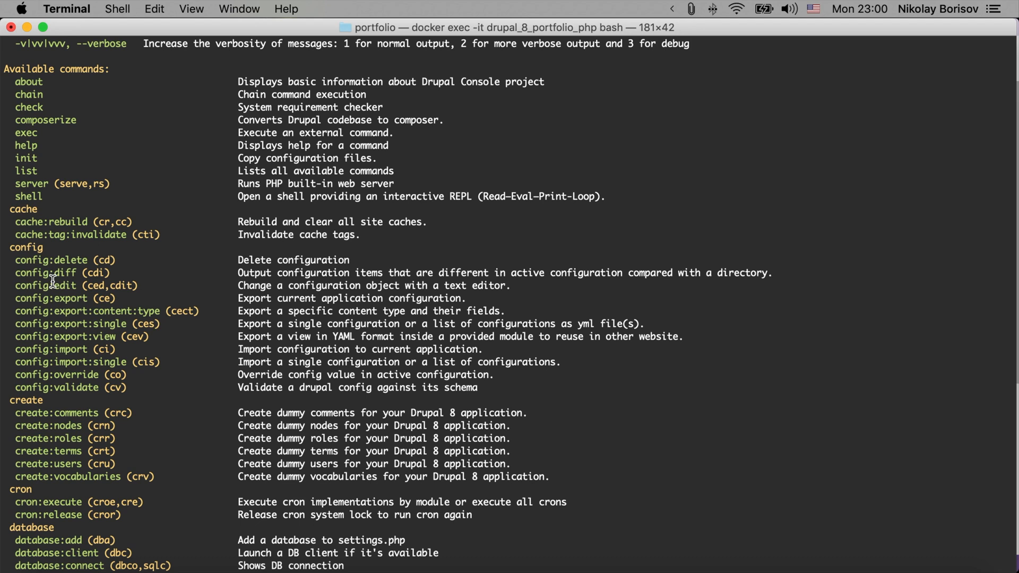
scroll(down, 3)
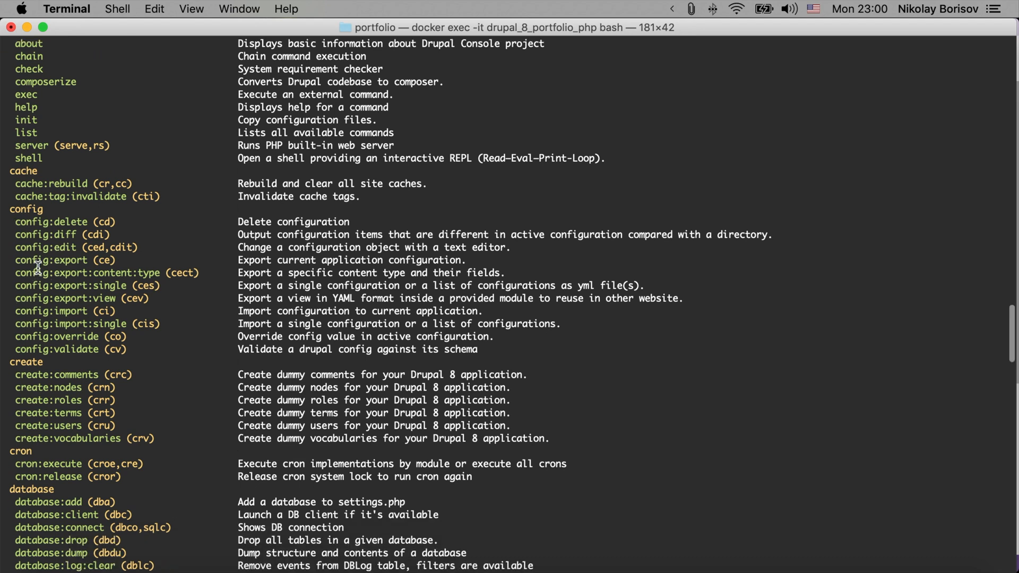
scroll(down, 3)
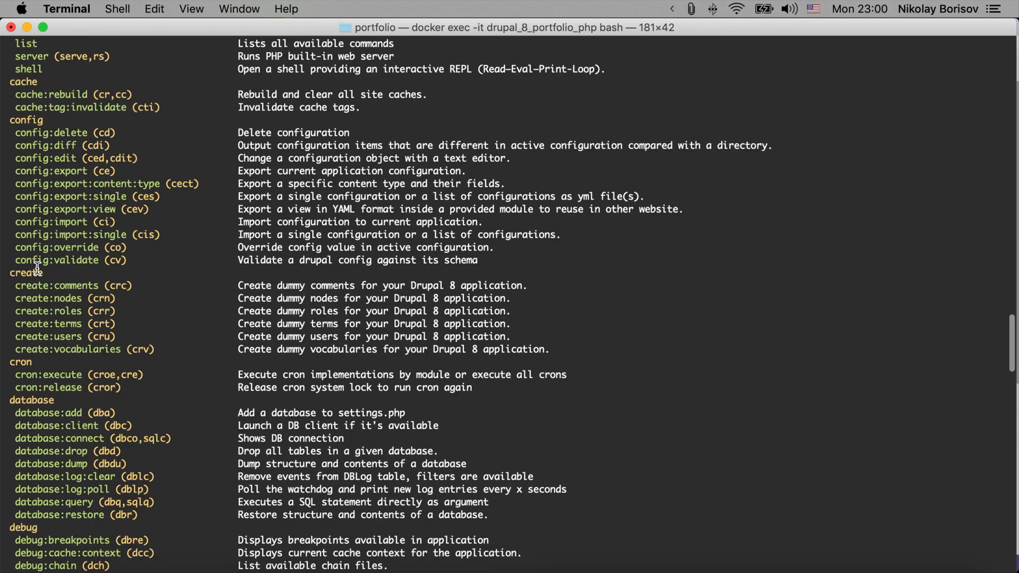
scroll(down, 3)
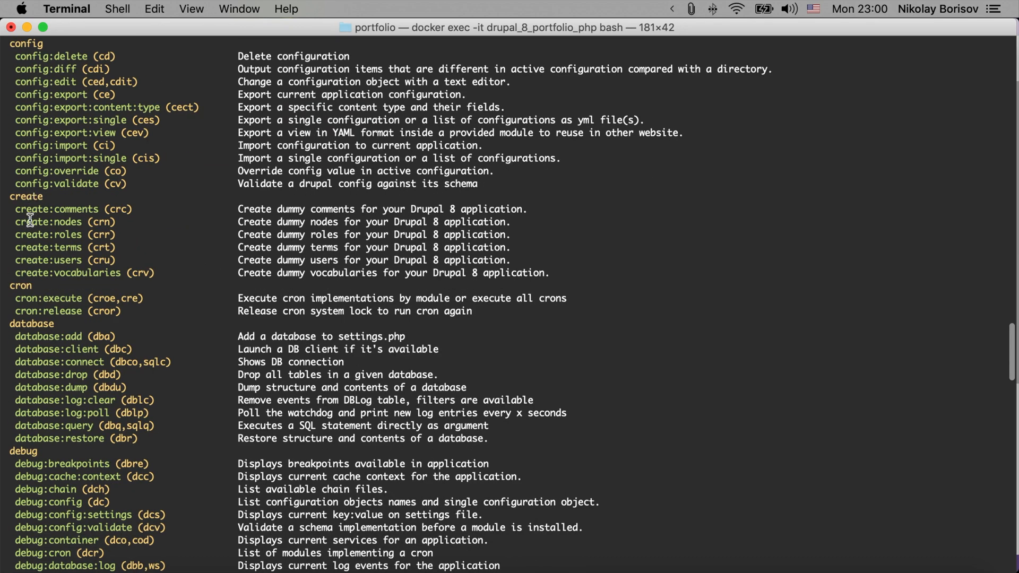
mouse_move(37, 283)
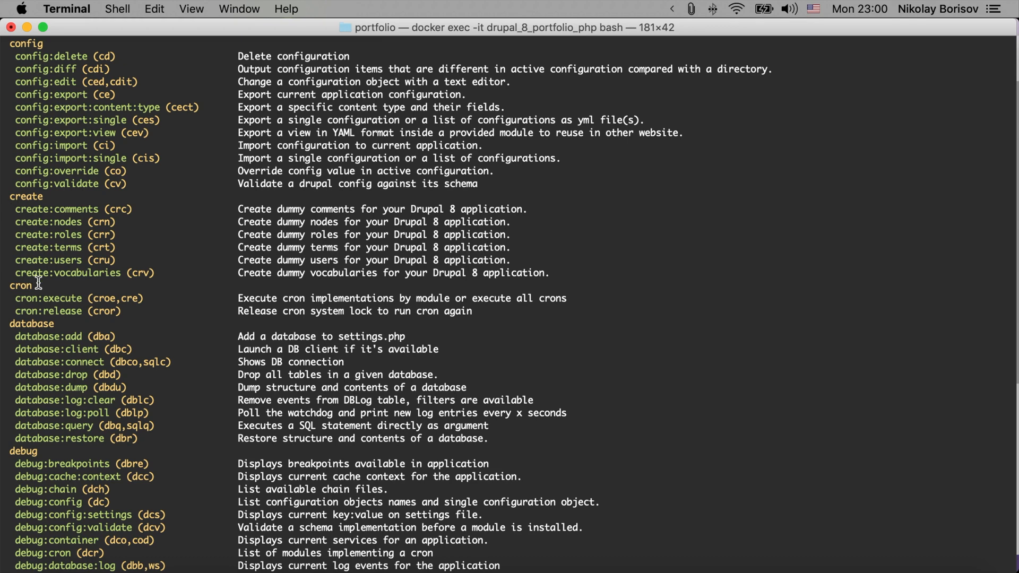
mouse_move(34, 272)
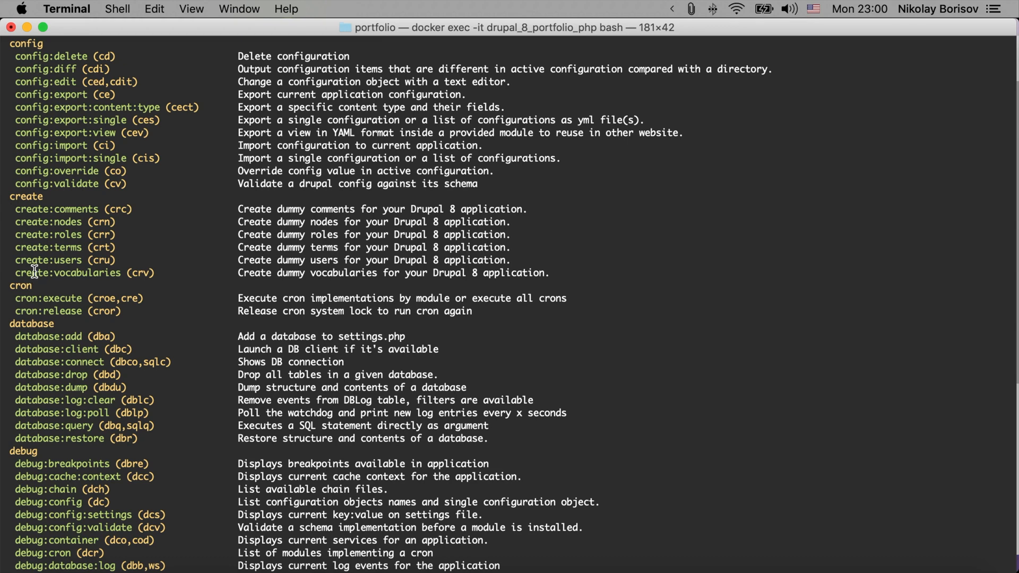
mouse_move(55, 220)
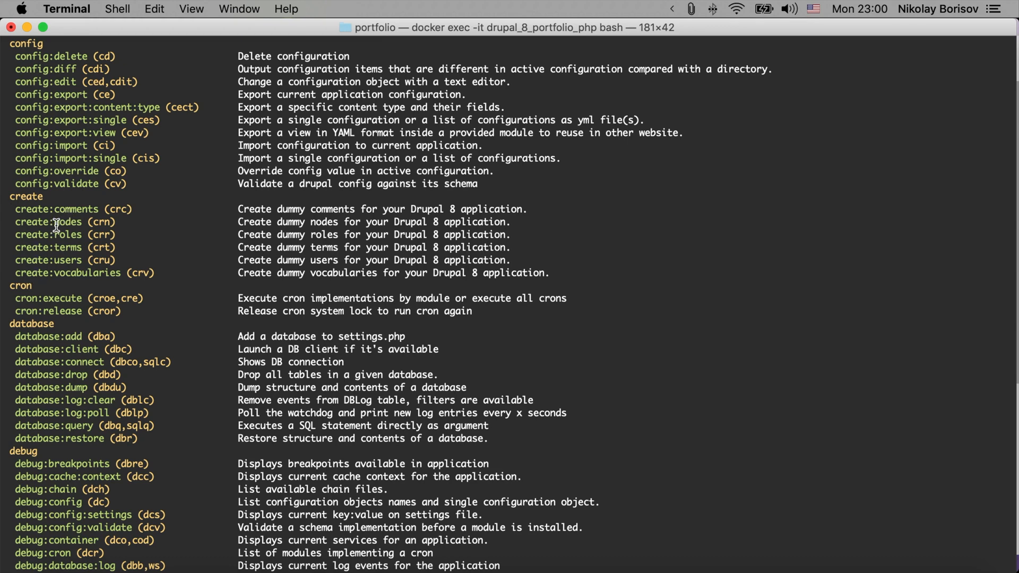
mouse_move(26, 289)
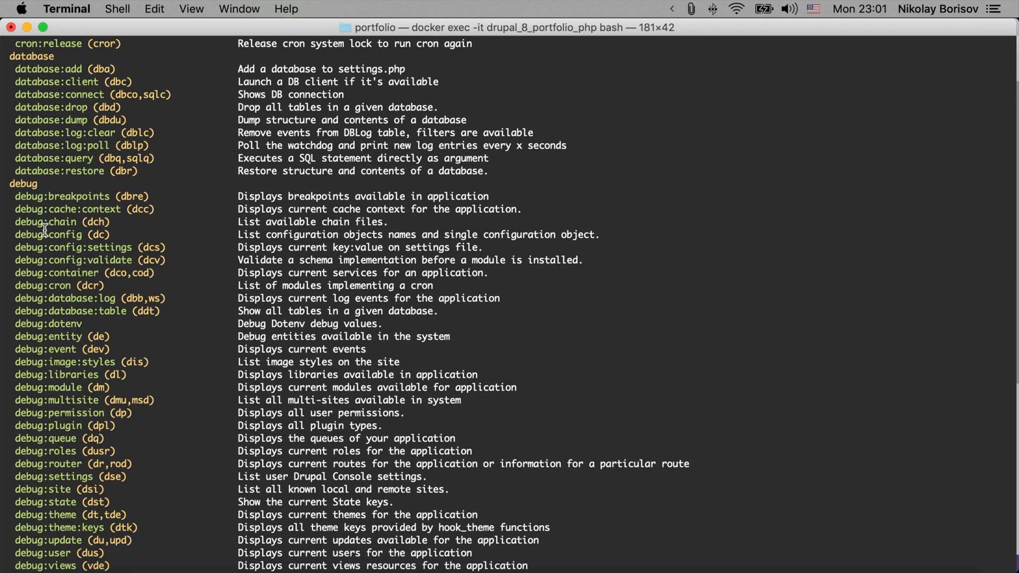
mouse_move(46, 266)
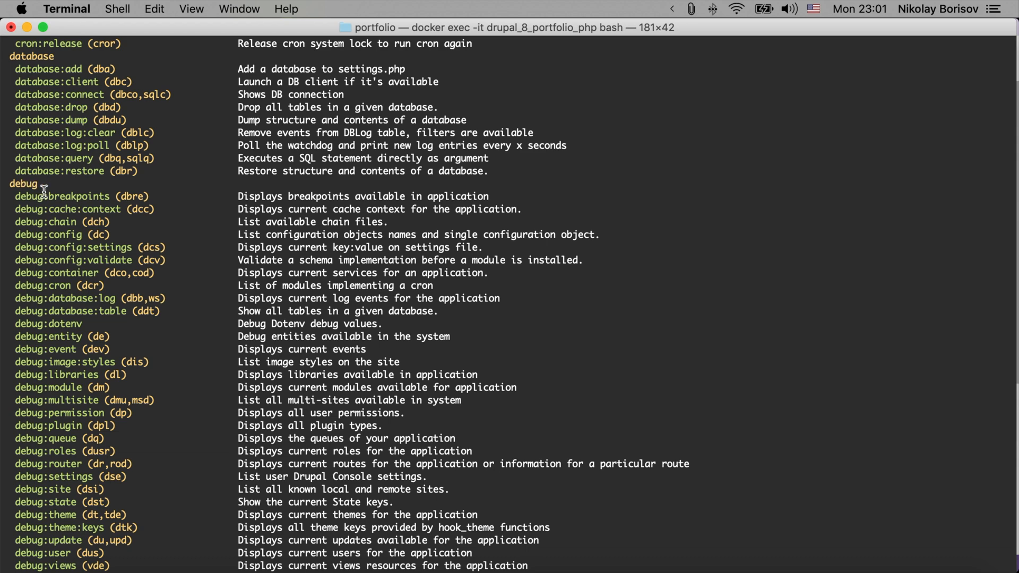
scroll(down, 3)
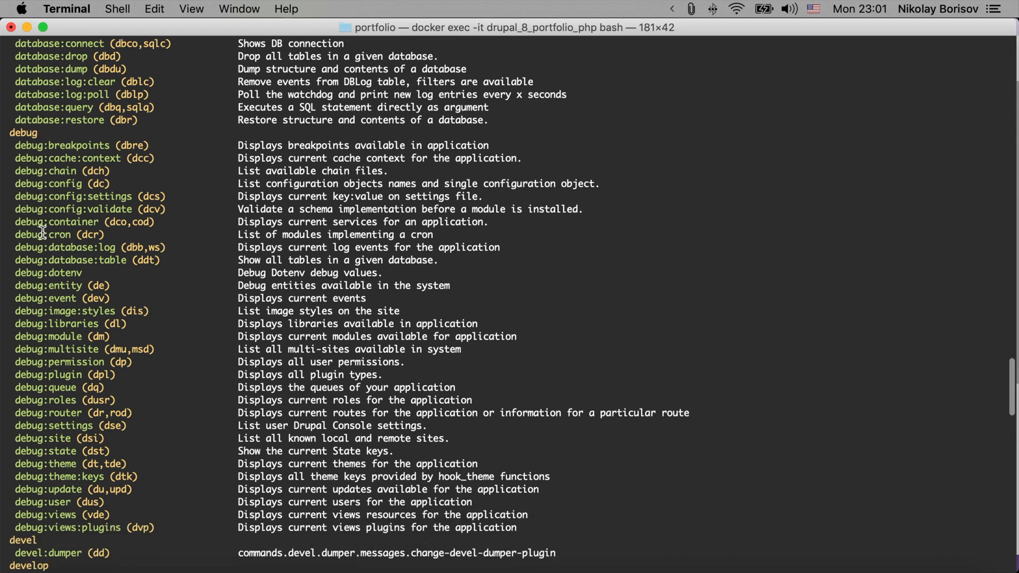
mouse_move(45, 209)
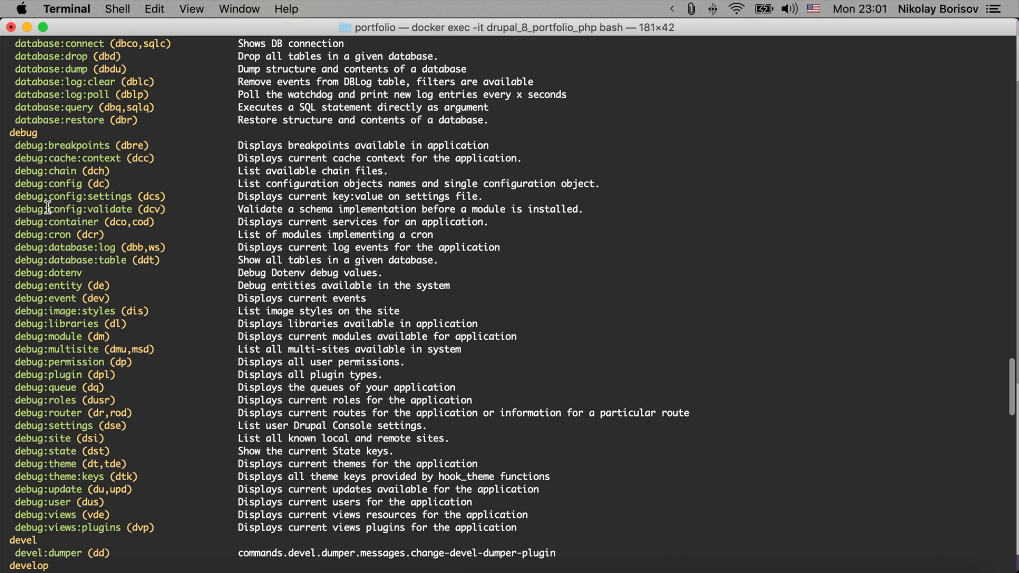
scroll(down, 3)
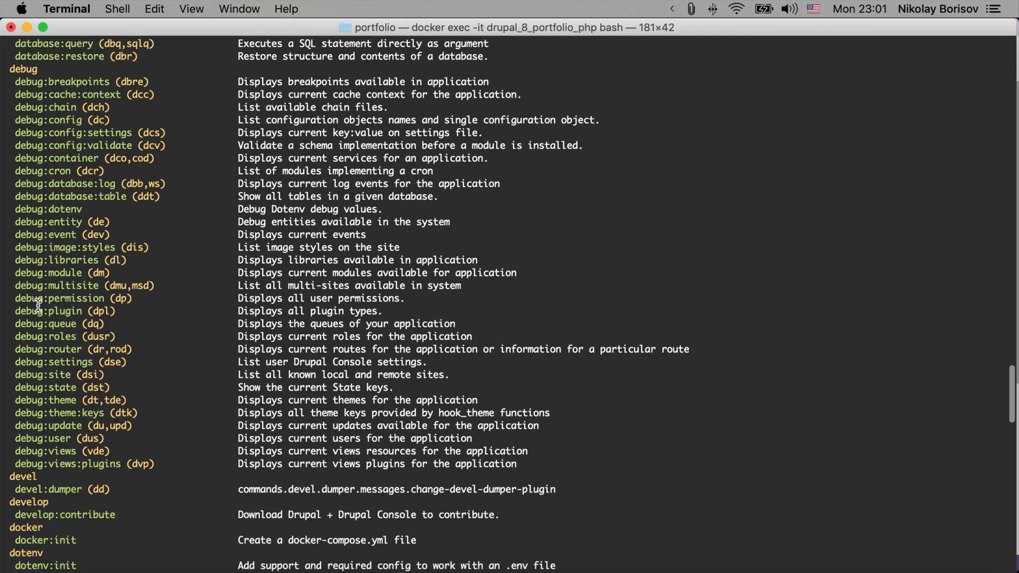
mouse_move(54, 319)
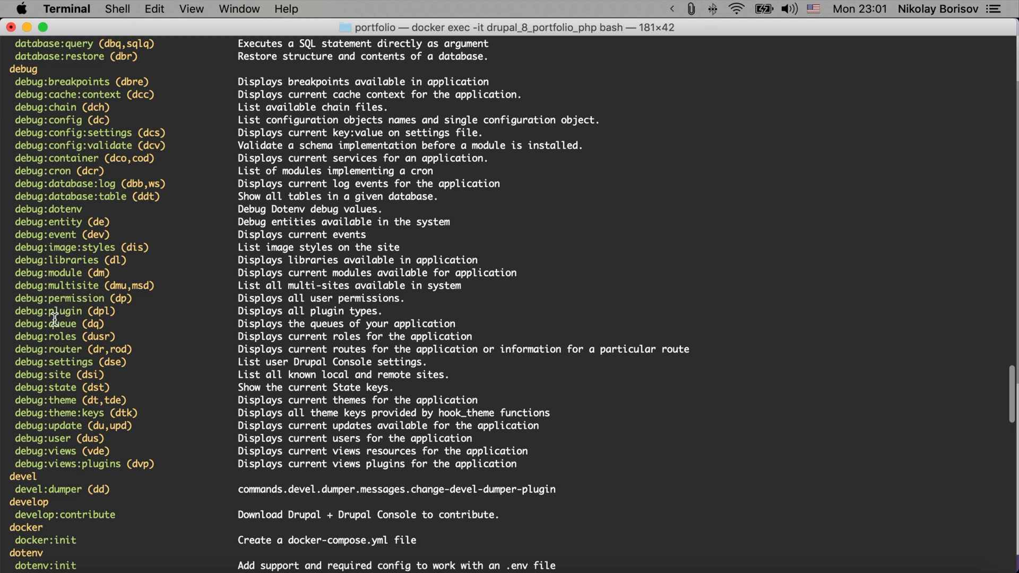
scroll(down, 3)
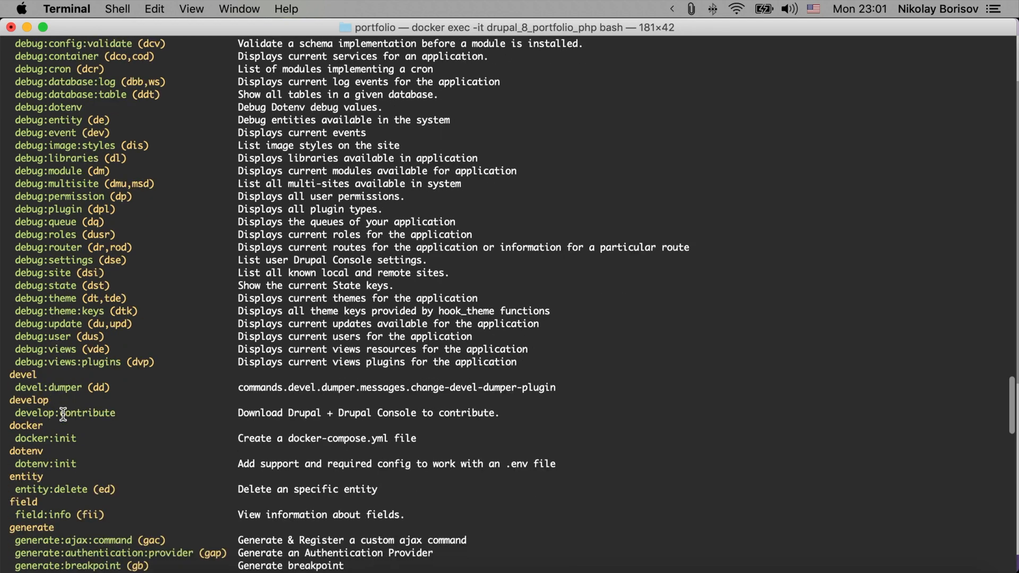
scroll(down, 3)
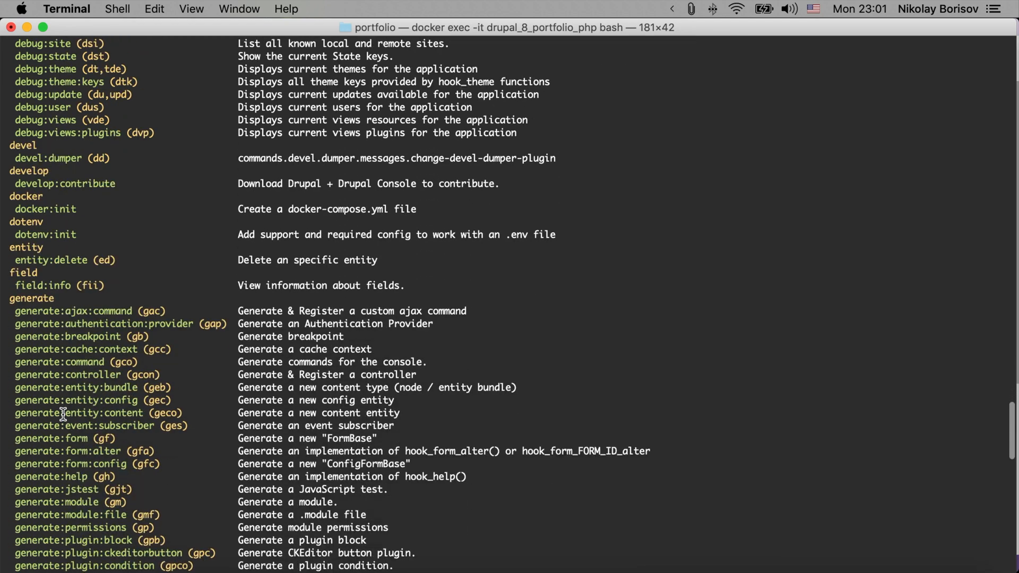
scroll(down, 3)
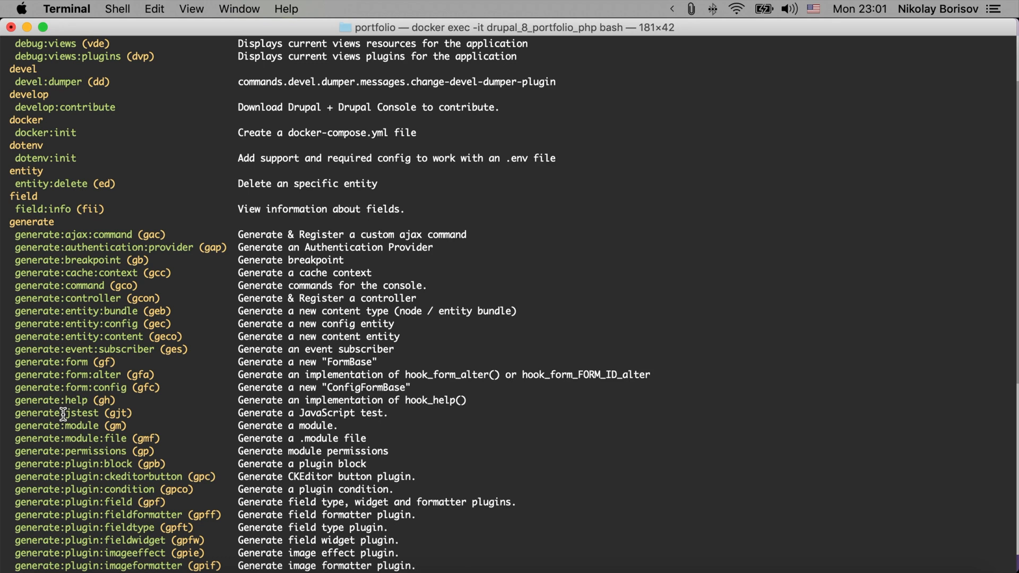
mouse_move(48, 234)
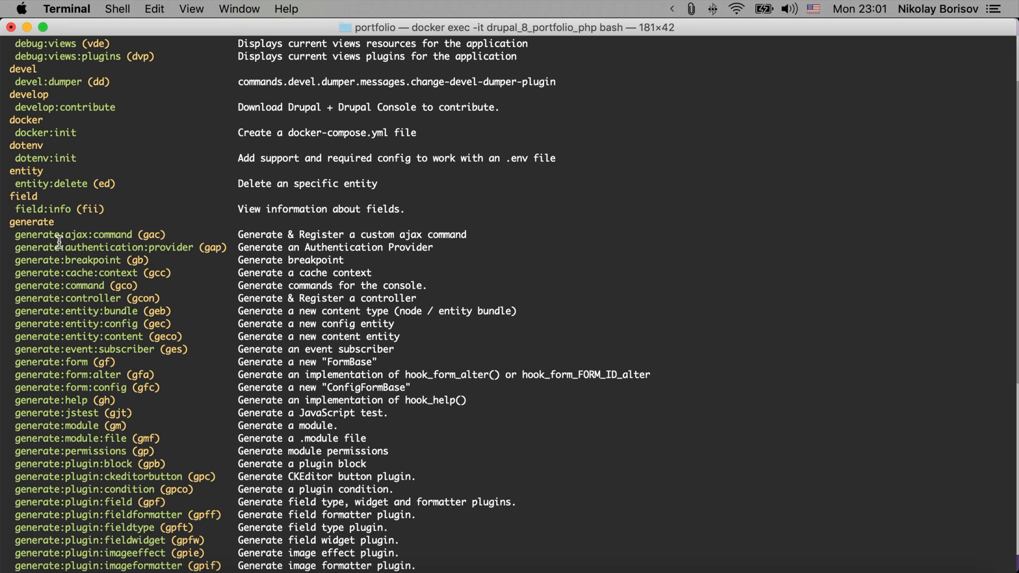
mouse_move(39, 285)
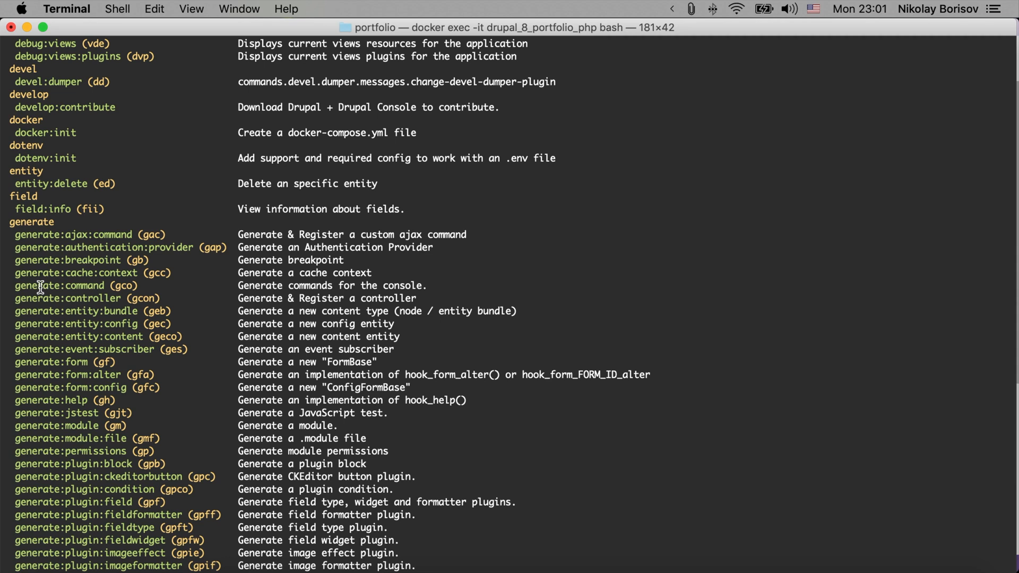
mouse_move(51, 369)
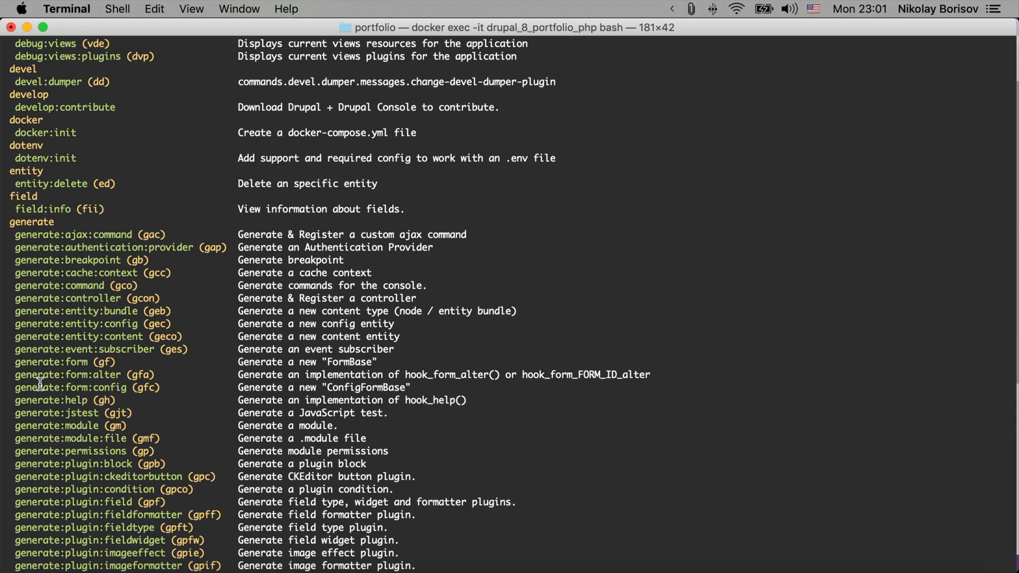
scroll(down, 3)
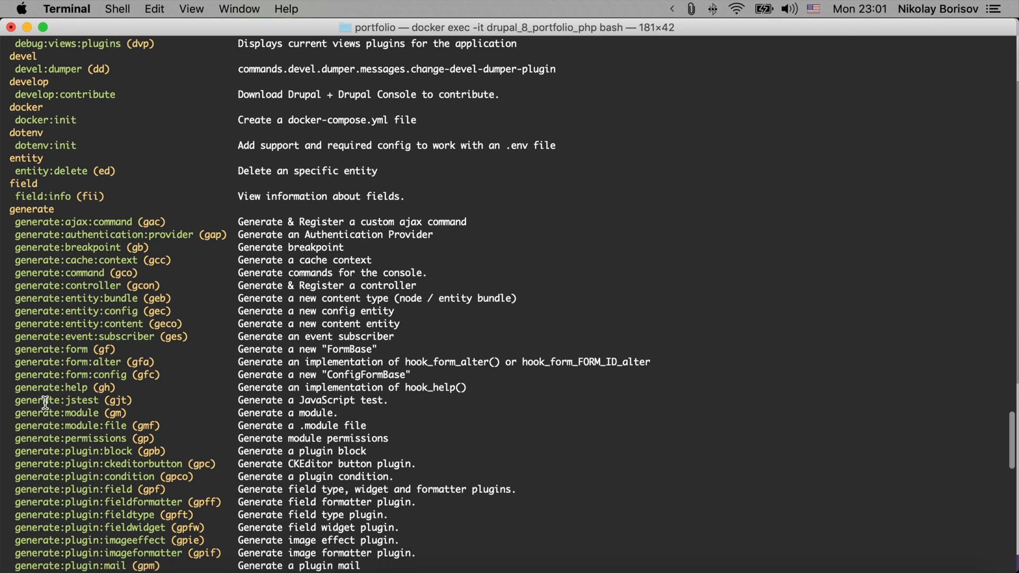
scroll(down, 3)
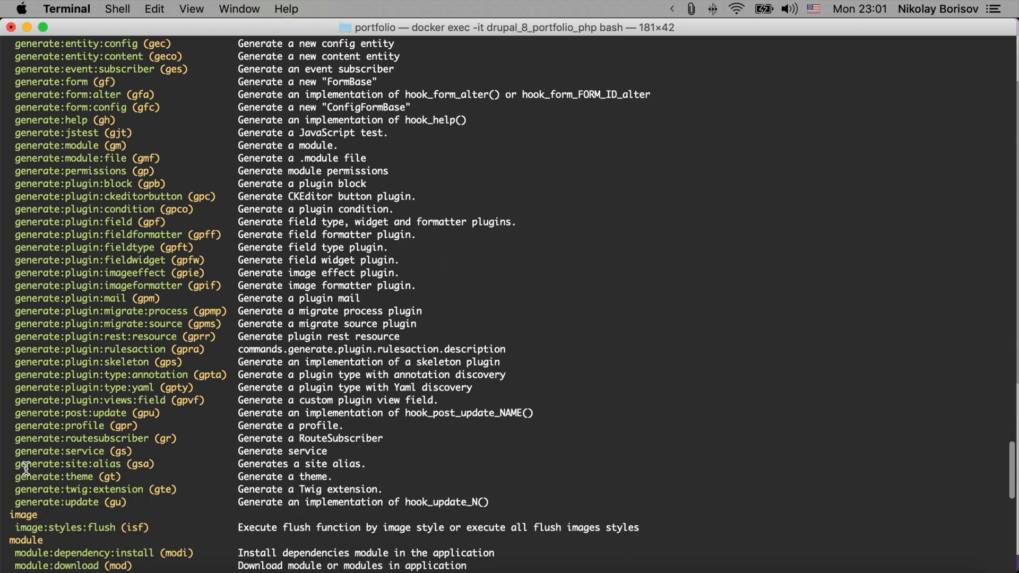
scroll(down, 3)
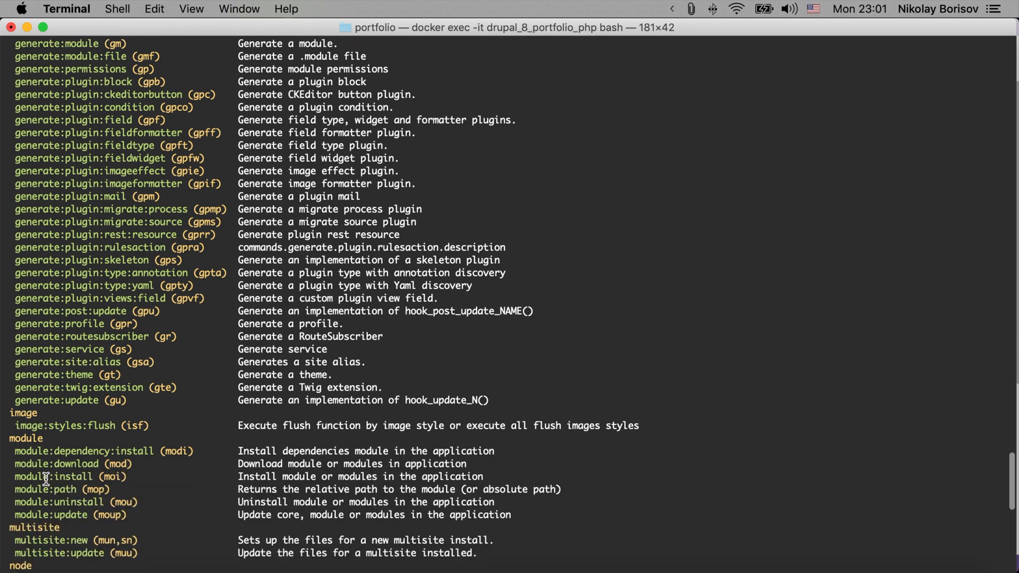
scroll(down, 3)
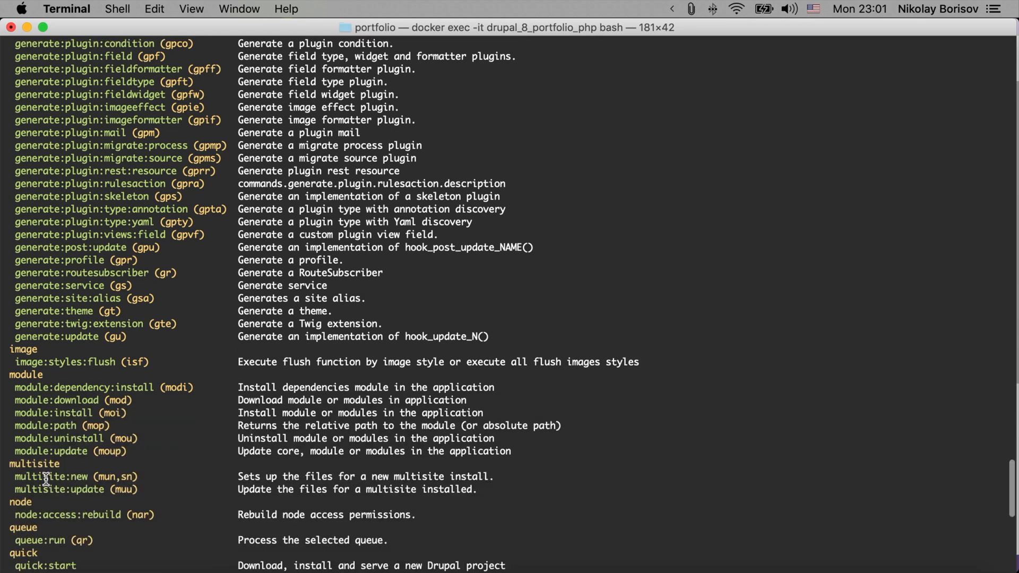
scroll(down, 3)
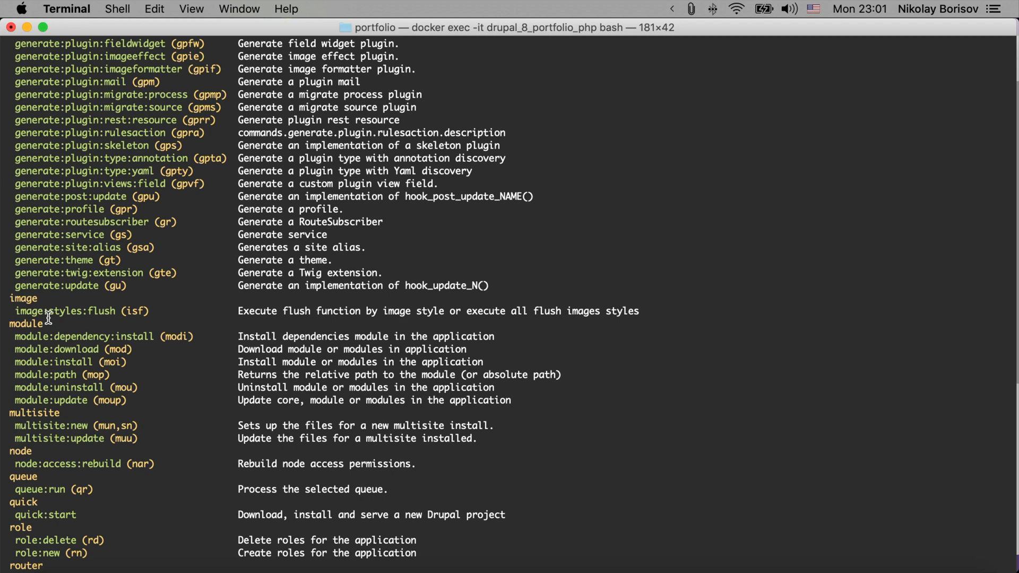
mouse_move(32, 388)
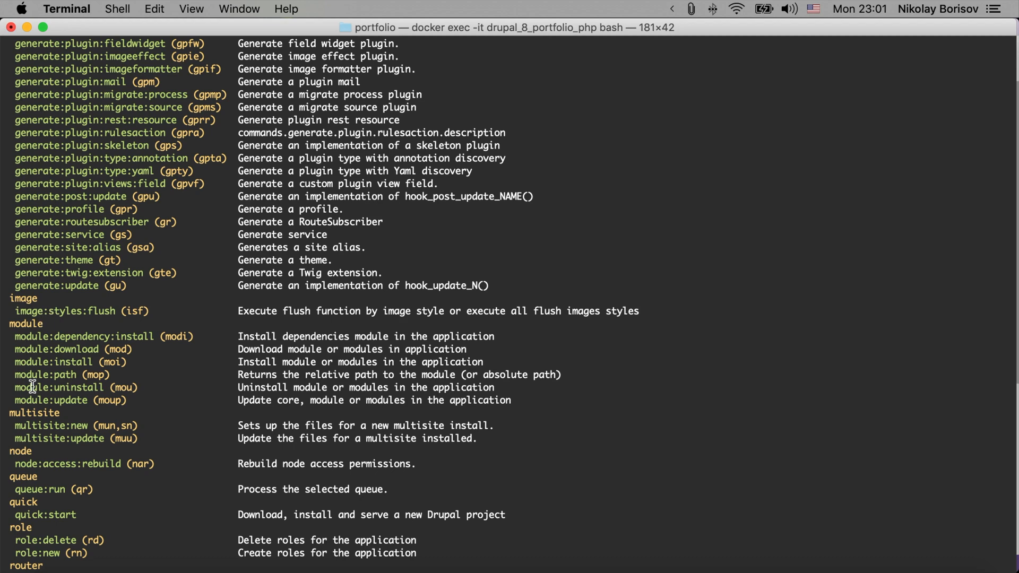
scroll(down, 3)
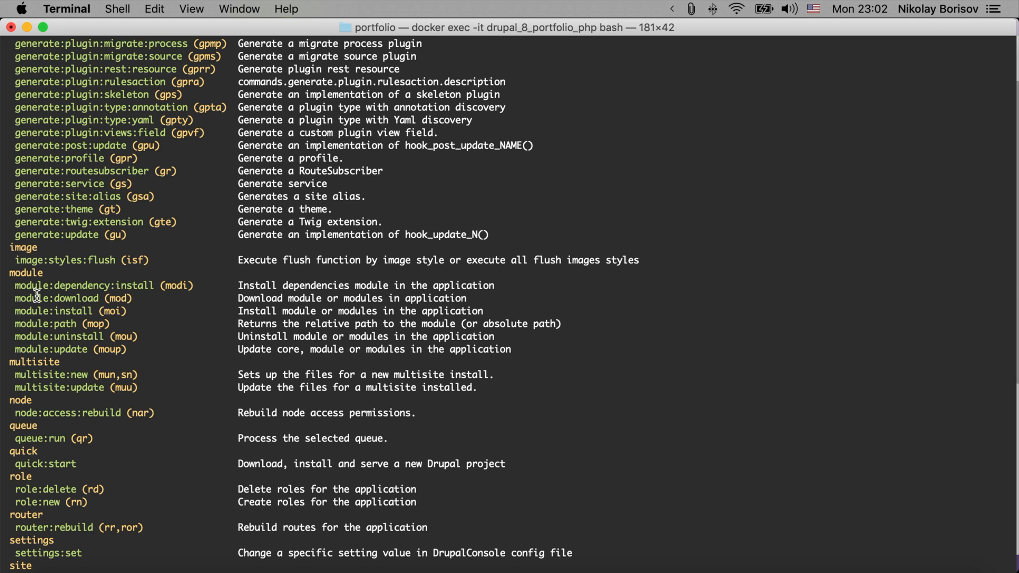
scroll(down, 3)
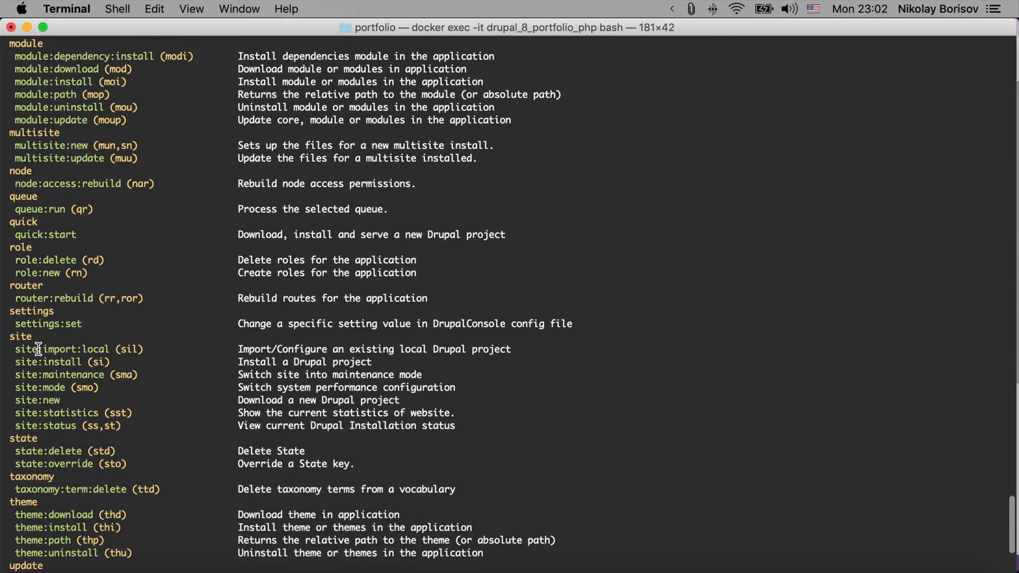
scroll(down, 3)
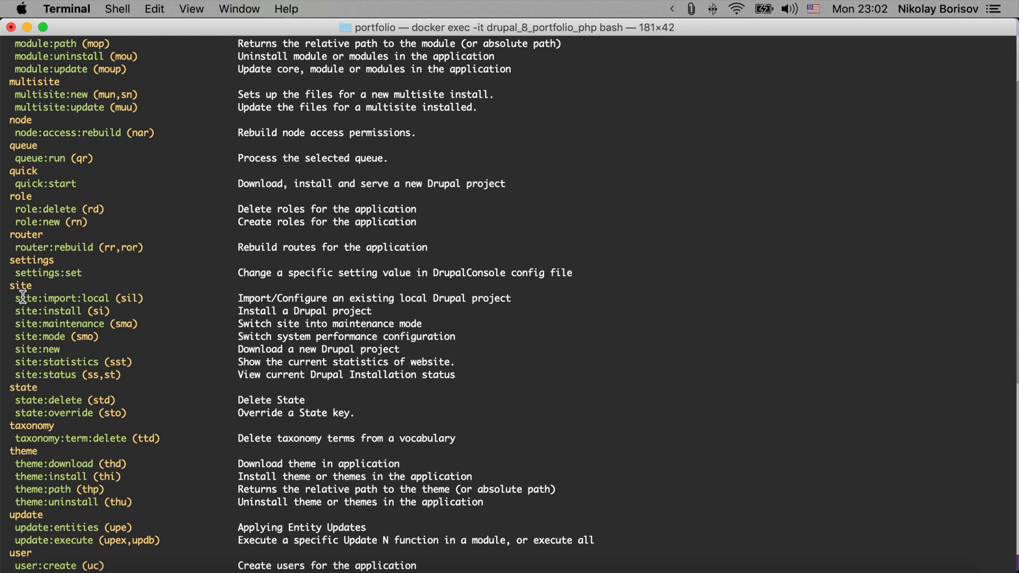
mouse_move(23, 308)
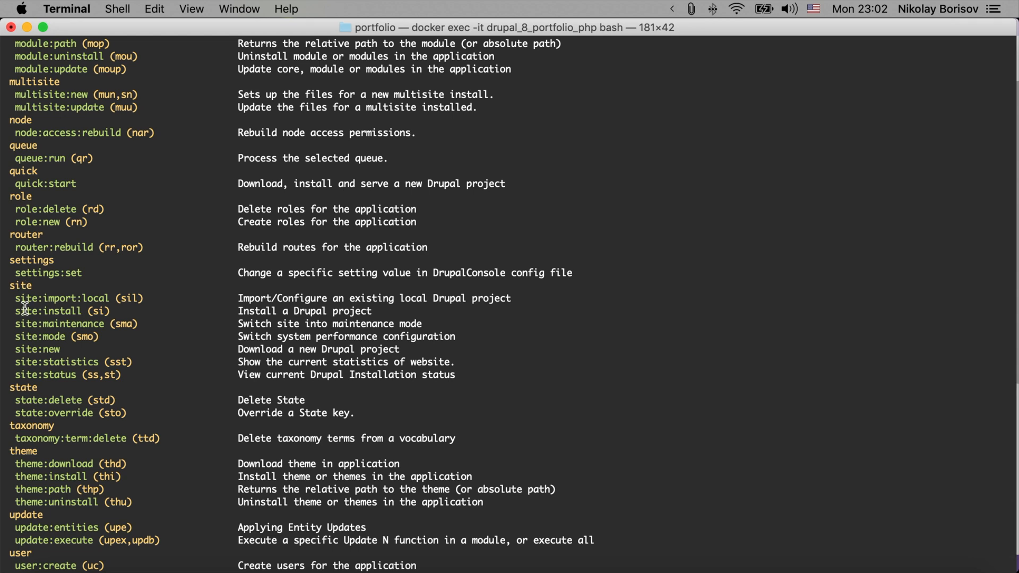
scroll(down, 3)
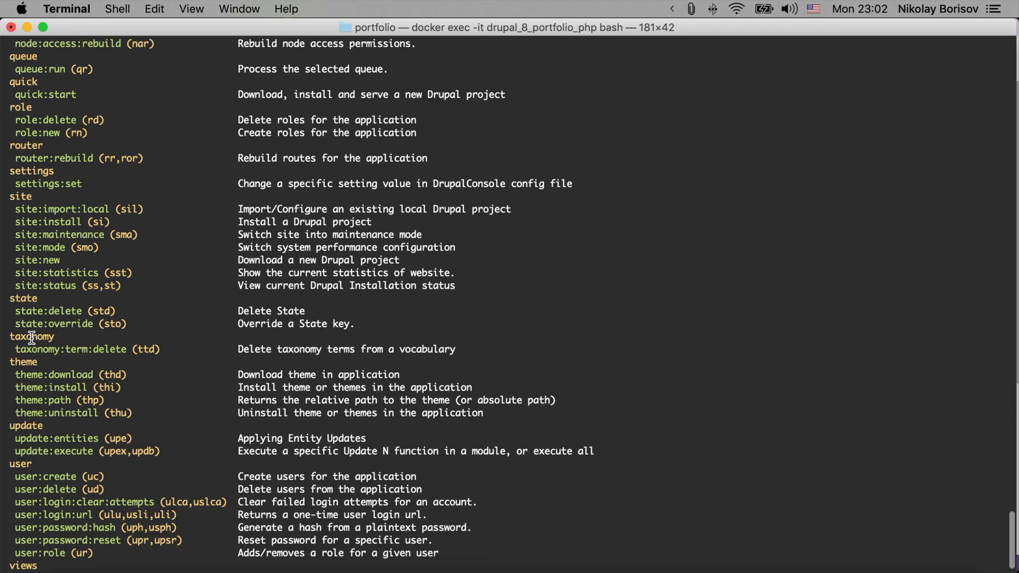
scroll(down, 3)
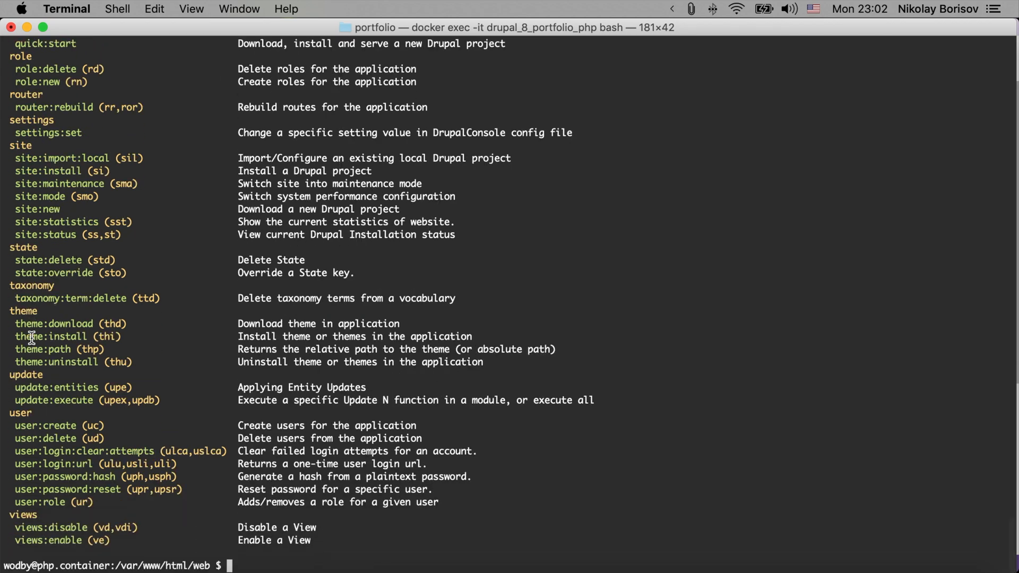
mouse_move(59, 549)
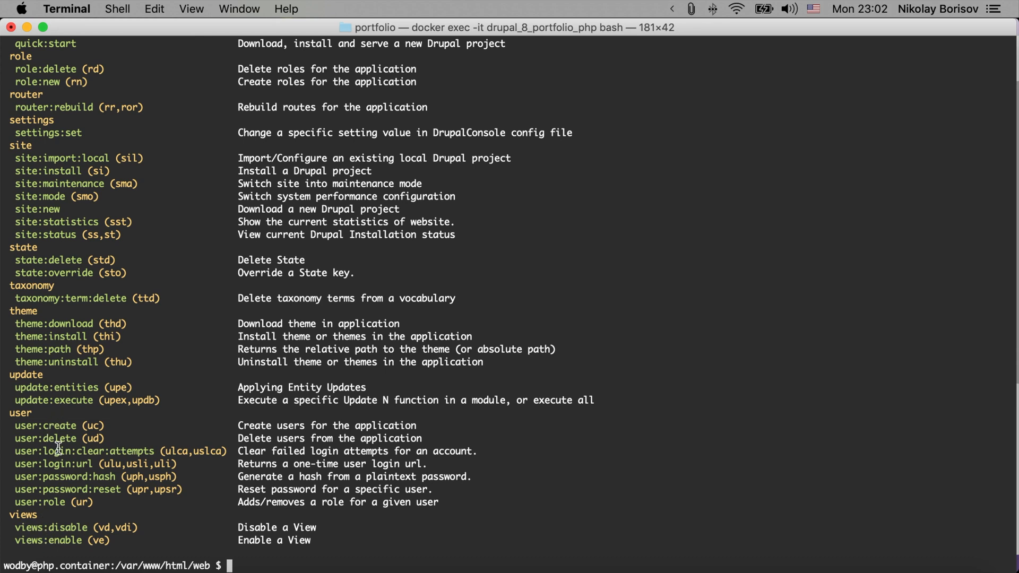
mouse_move(56, 507)
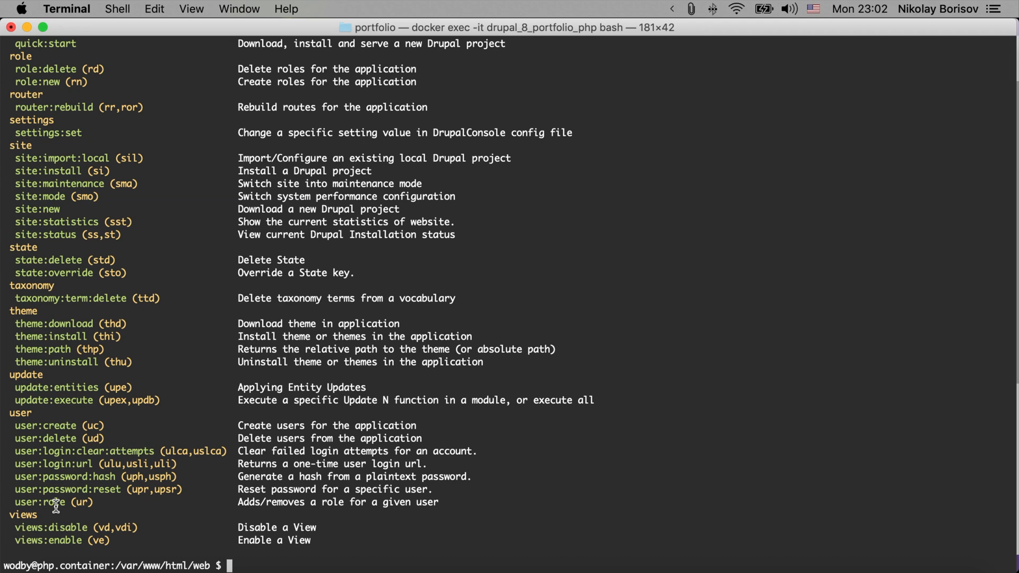
mouse_move(53, 489)
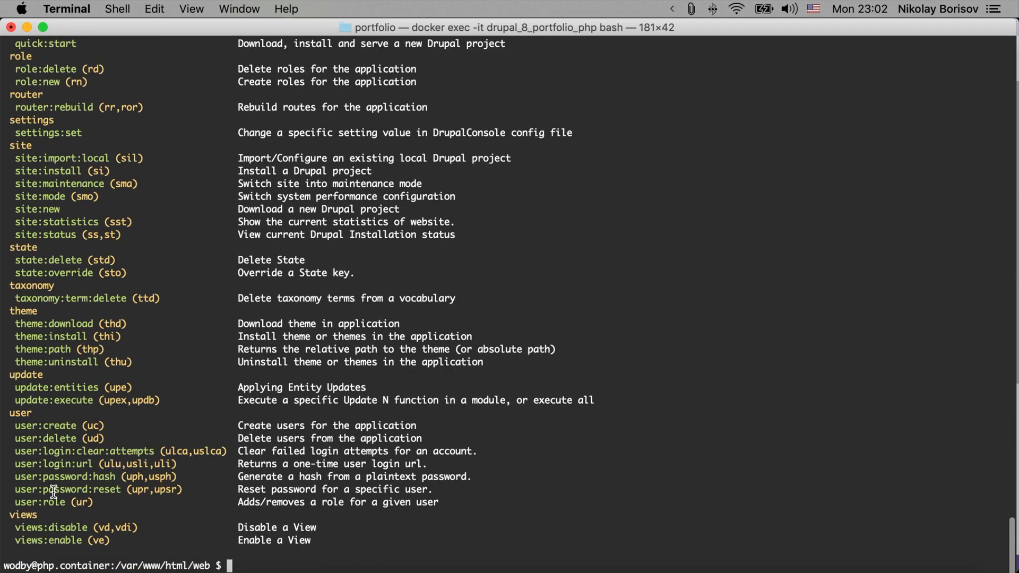
mouse_move(164, 461)
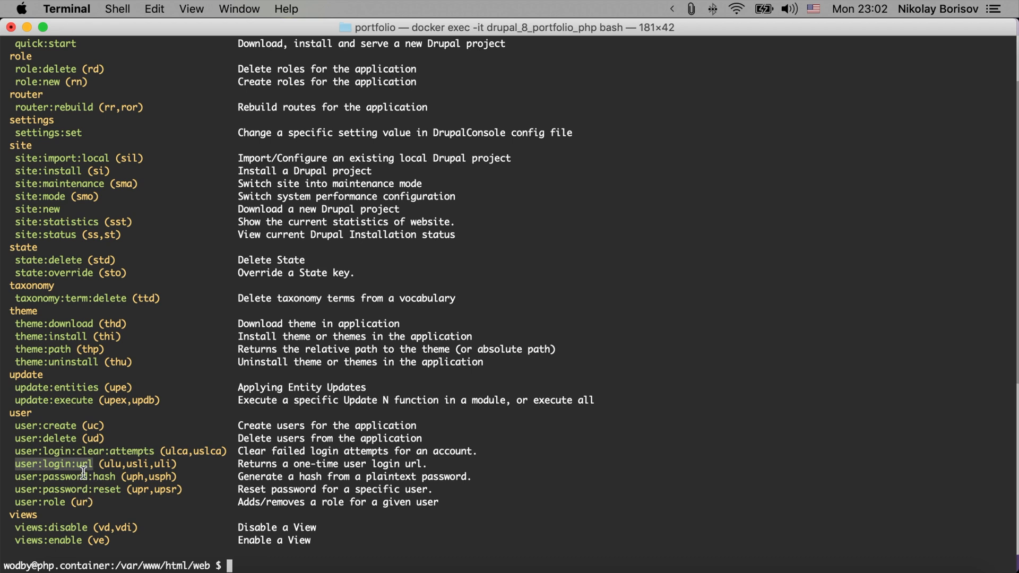
mouse_move(132, 472)
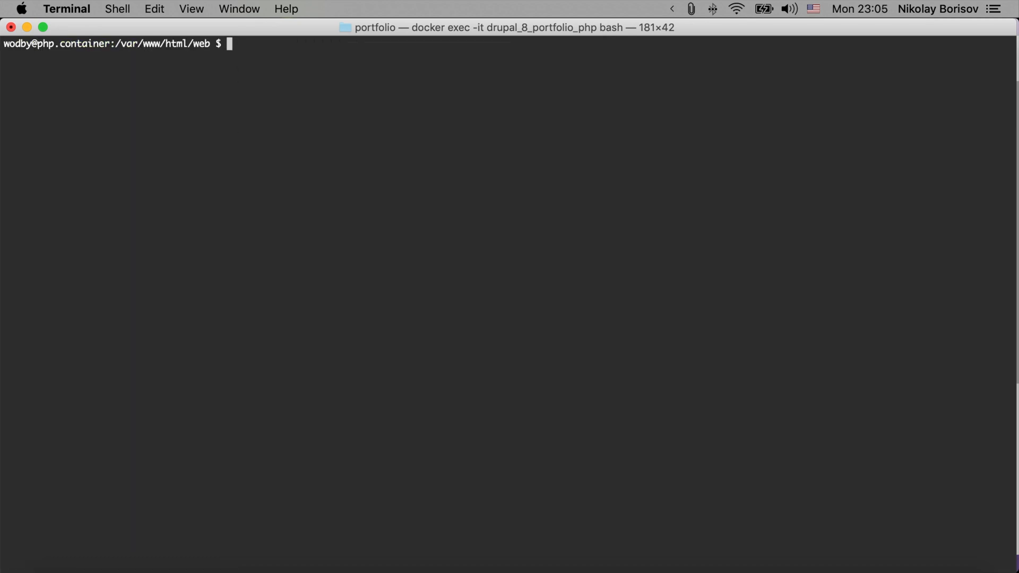
text(drupal)
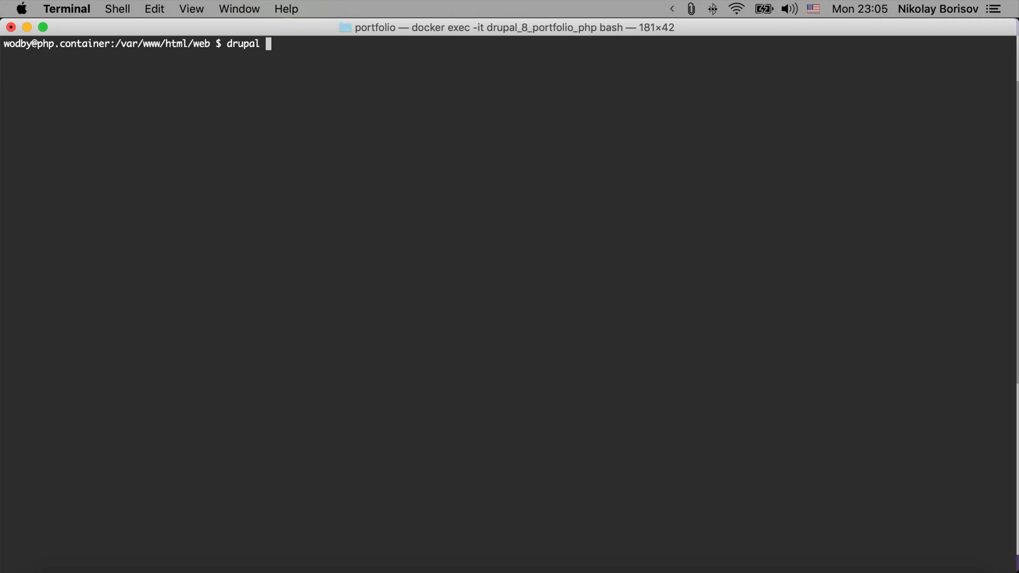
text(cache)
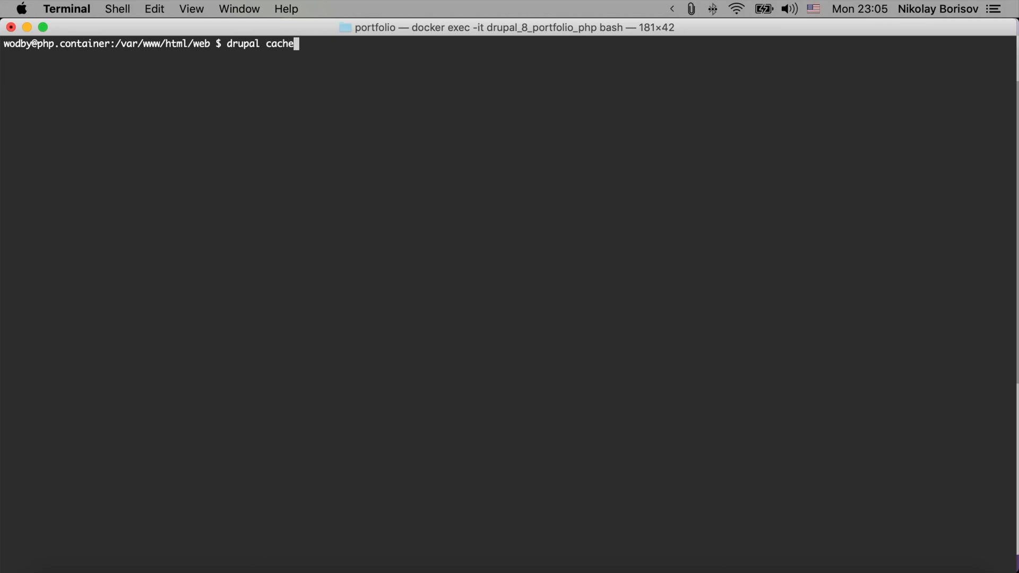